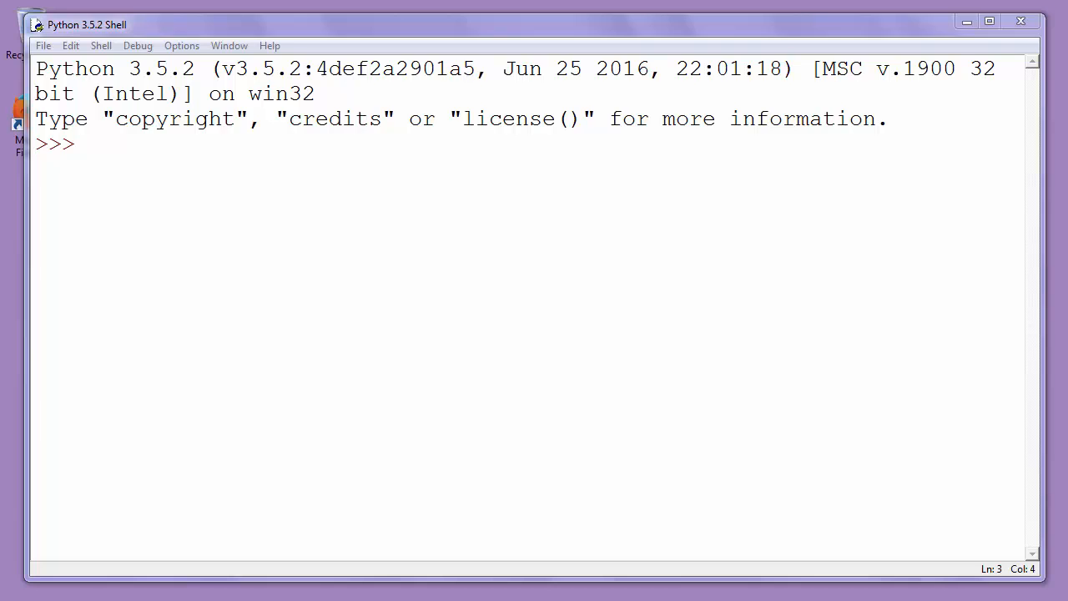
mouse_move(460, 317)
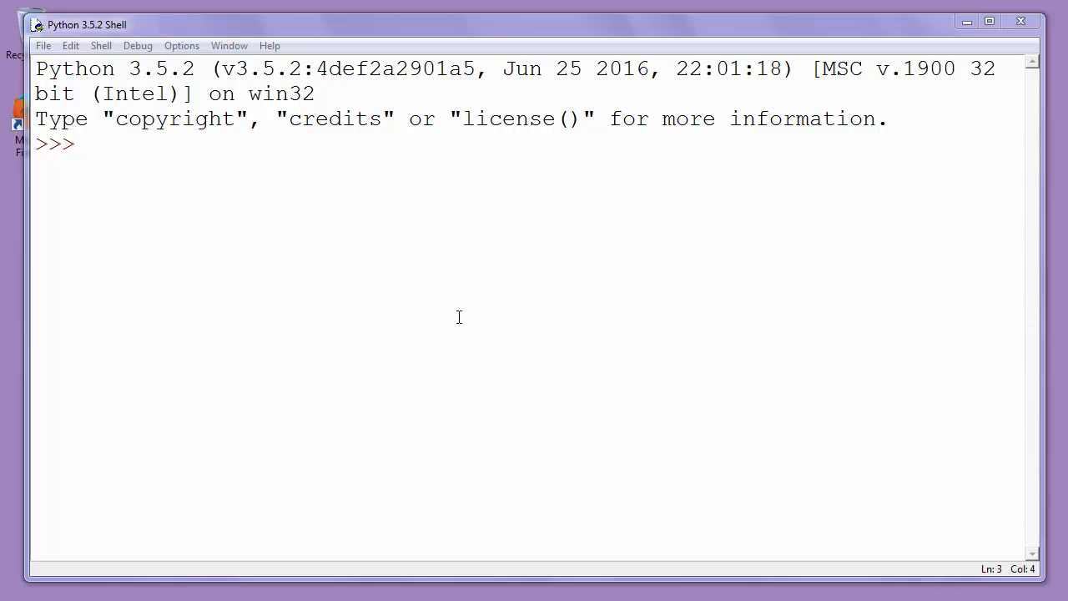
mouse_move(427, 244)
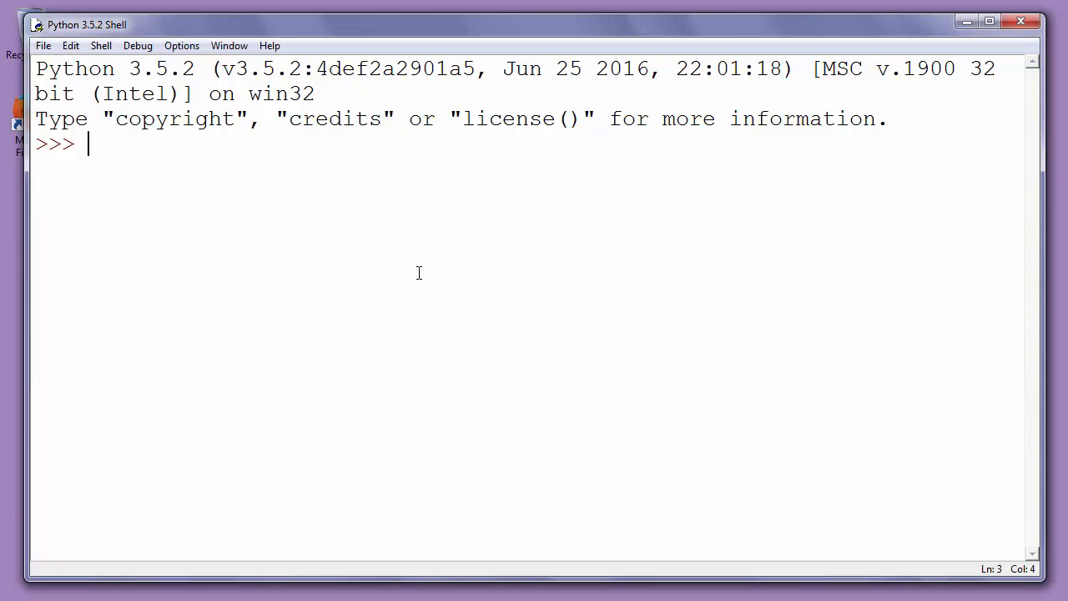
Enter import time at the prompt, correcting the misspelled module name before running it.
type("import")
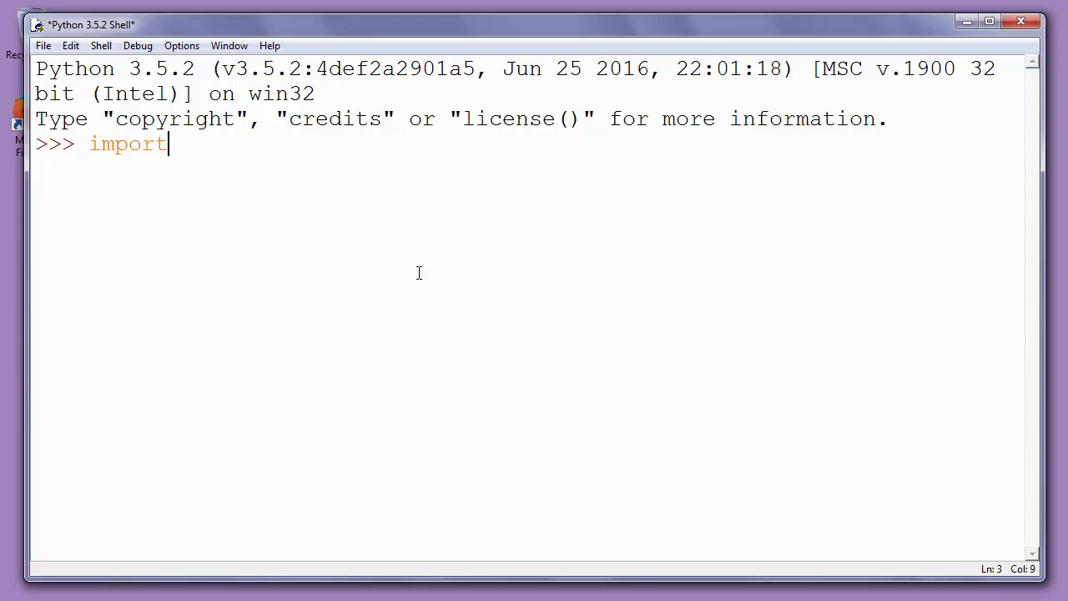
type("to")
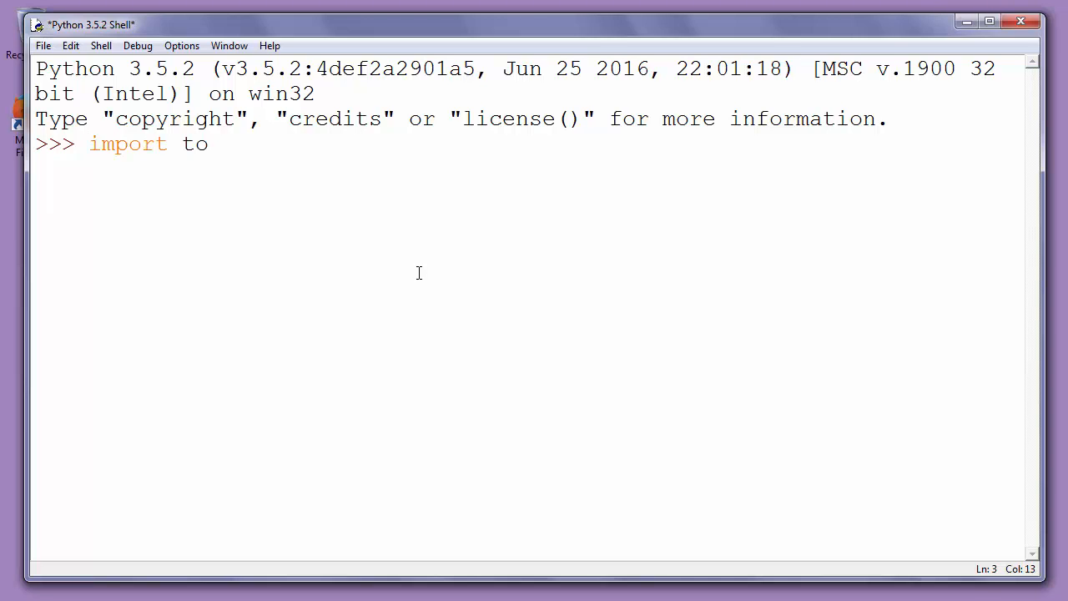
key("BackSpace")
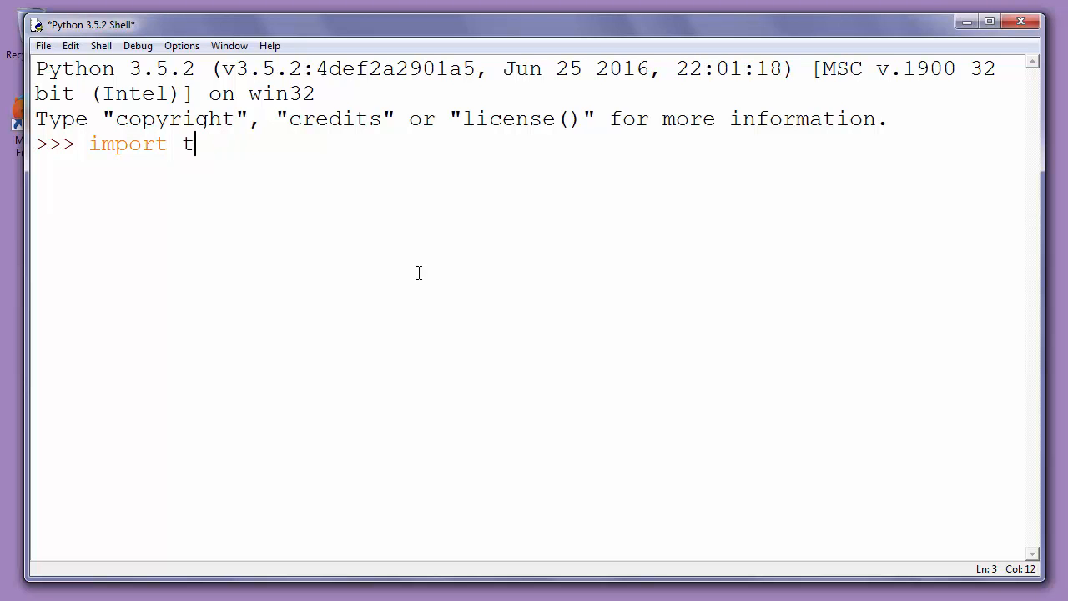
type("ime")
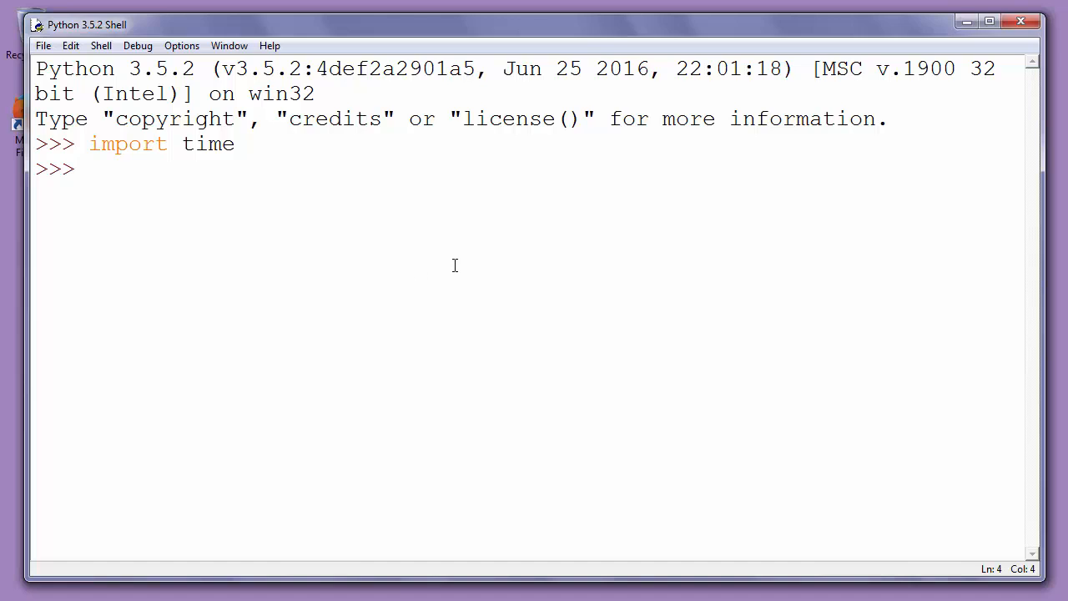
mouse_move(452, 247)
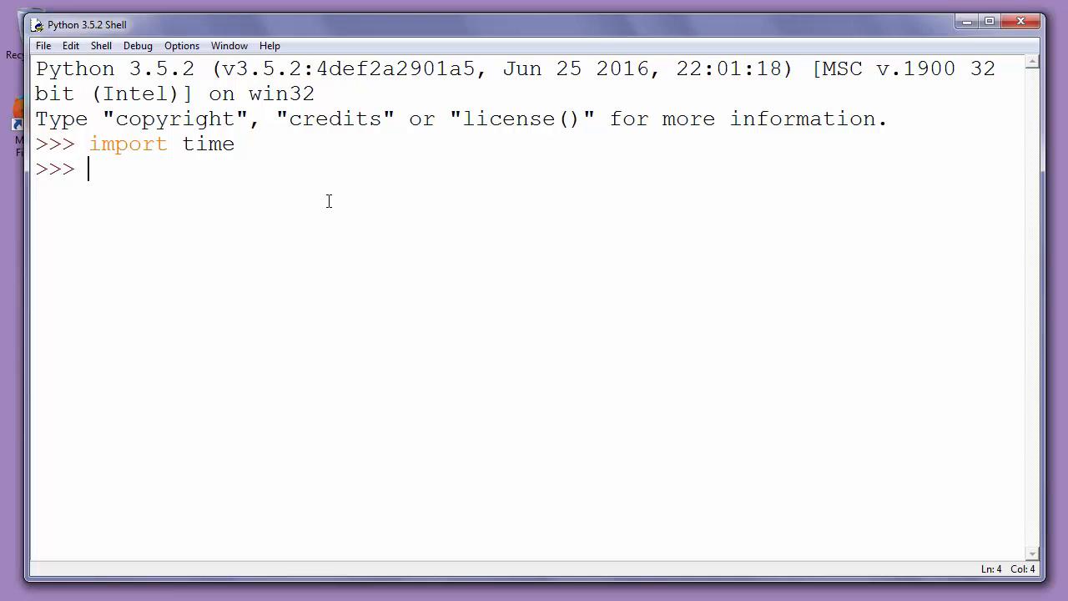
mouse_move(320, 210)
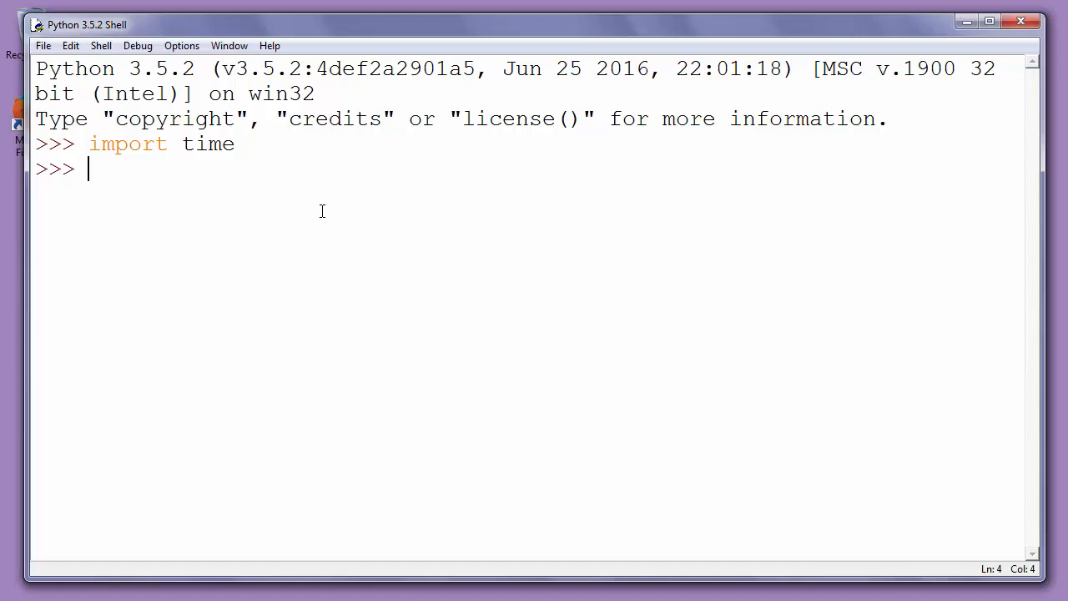
mouse_move(327, 217)
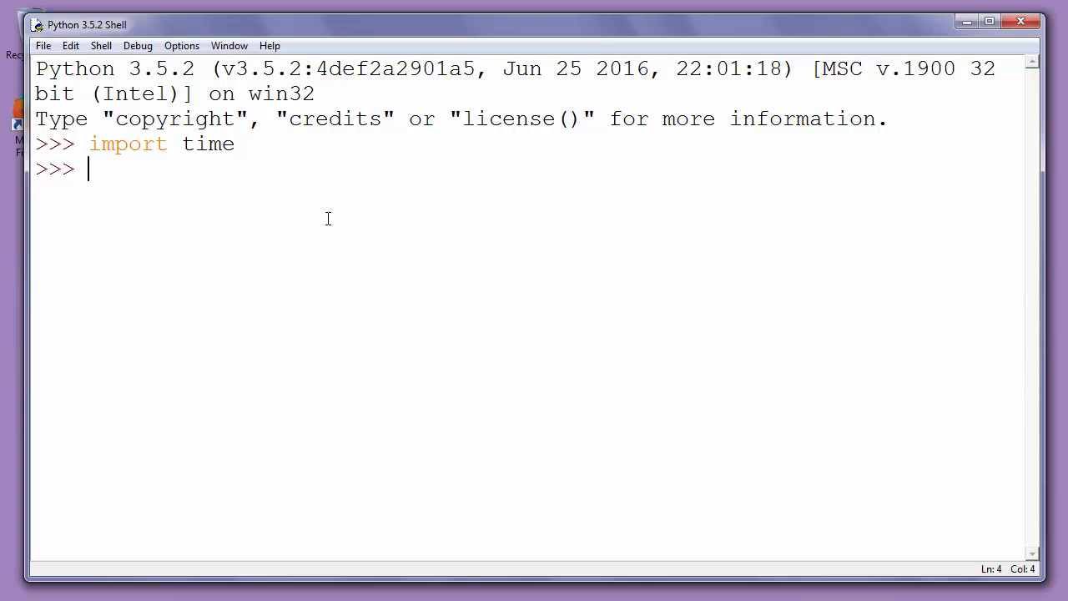
Run time.strftime("%H : %M : %S") to print the 24-hour time '19 : 48 : 09'.
type("time.")
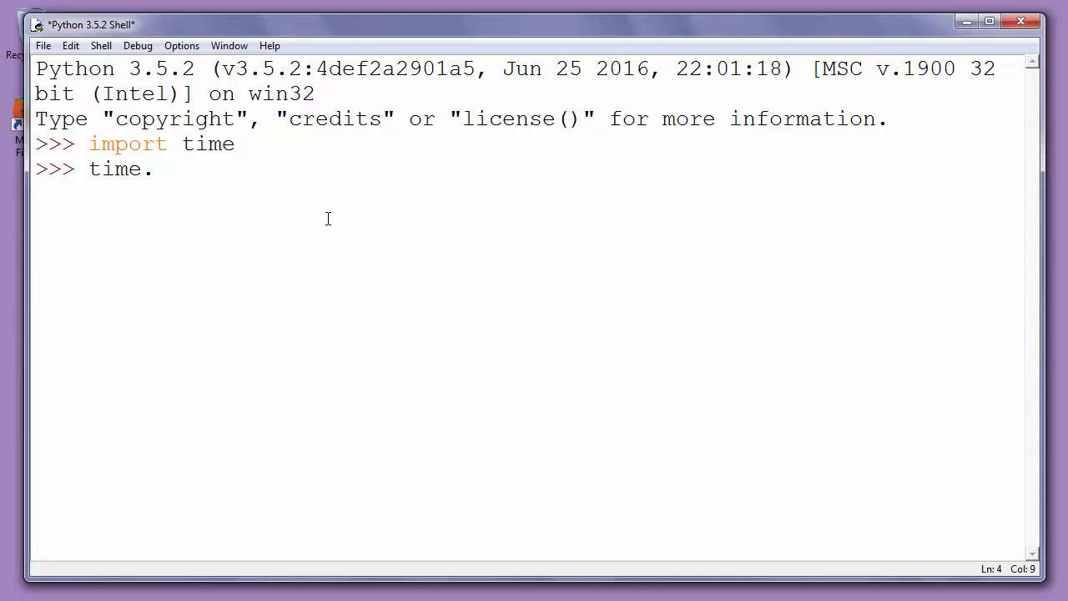
type("str")
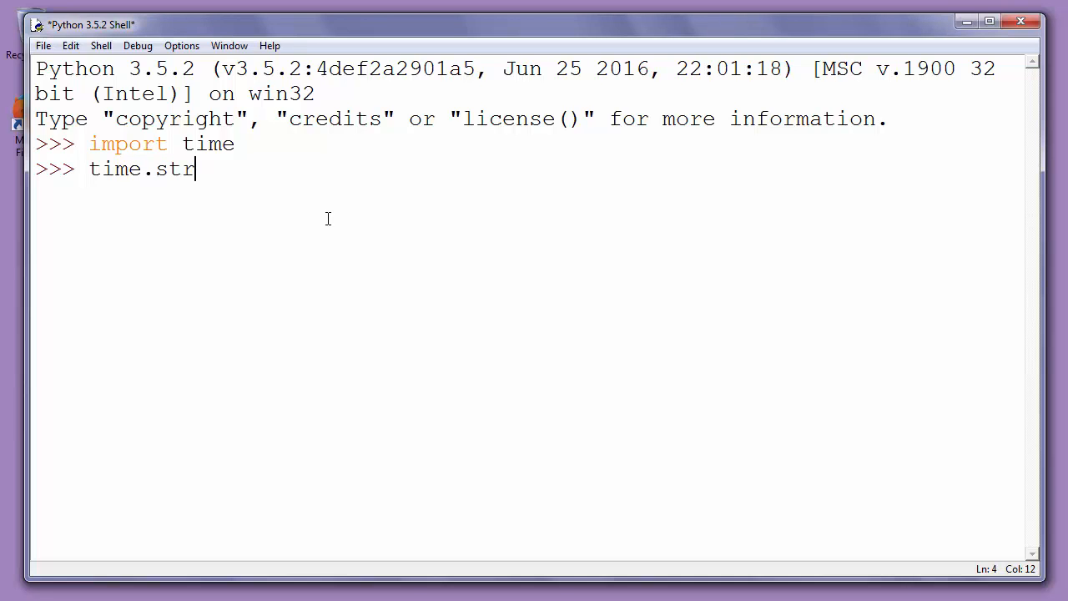
type("ftime")
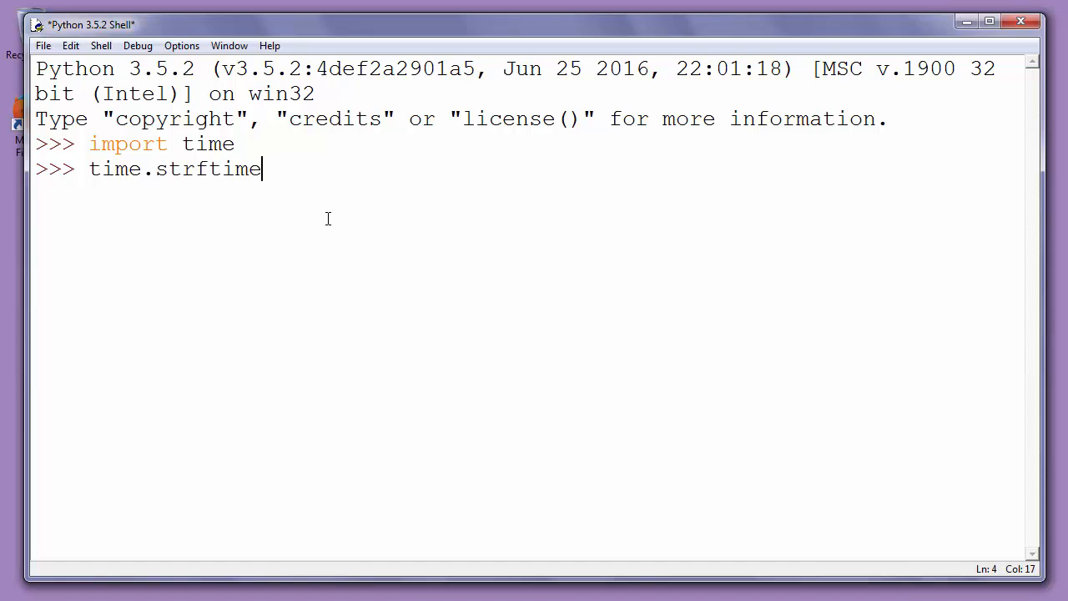
type("(")
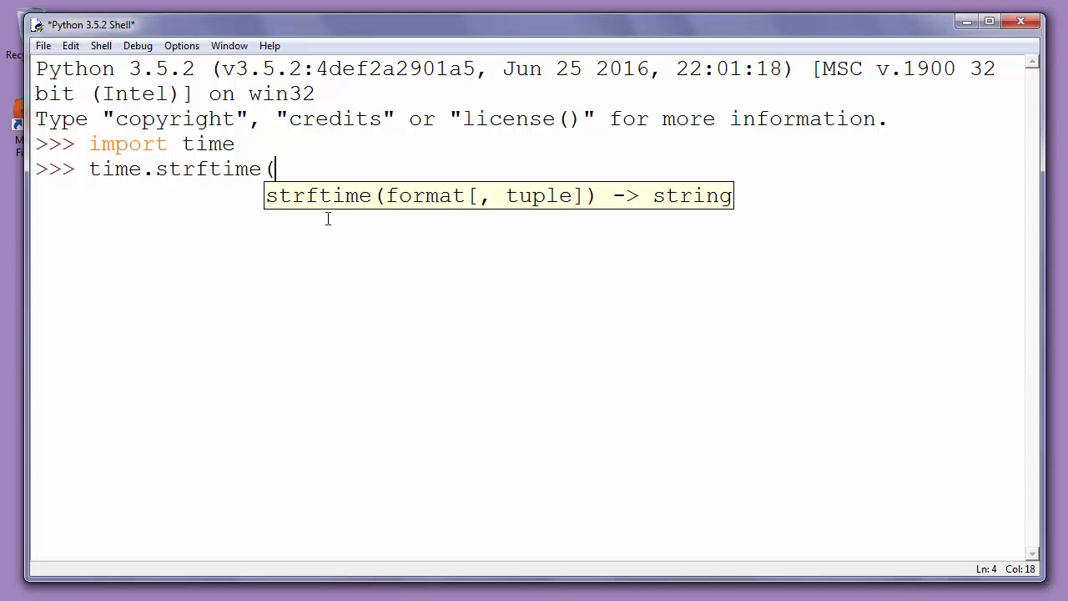
type("\":")
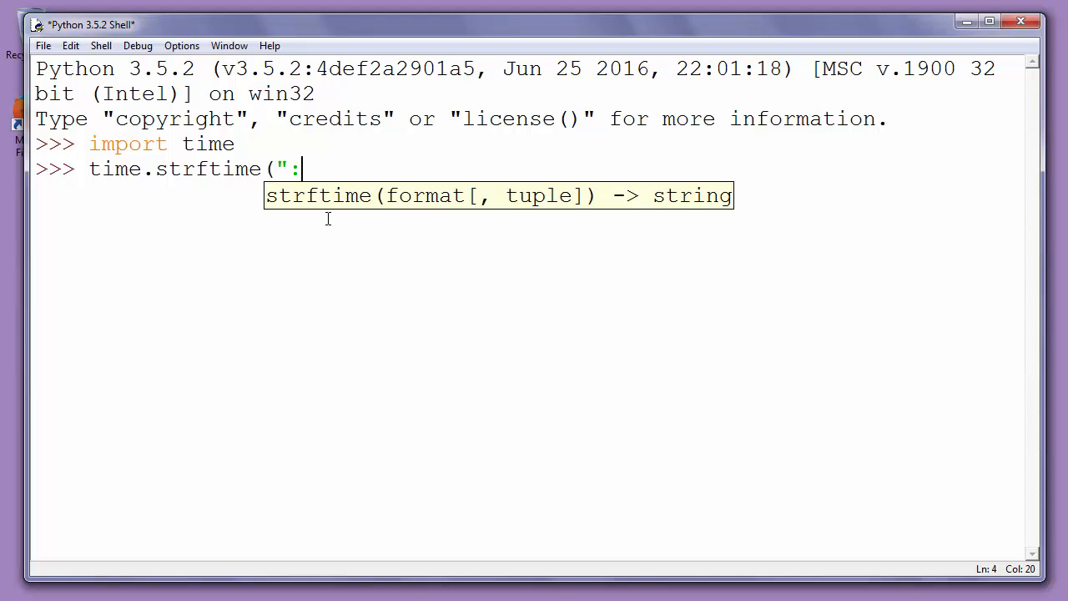
key("Backspace")
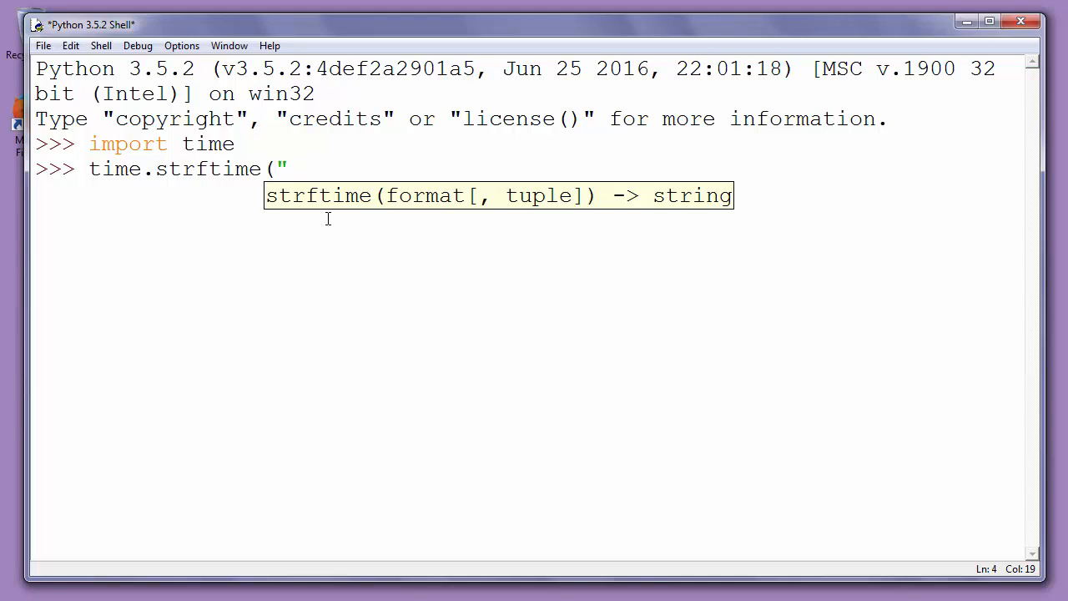
type("%H")
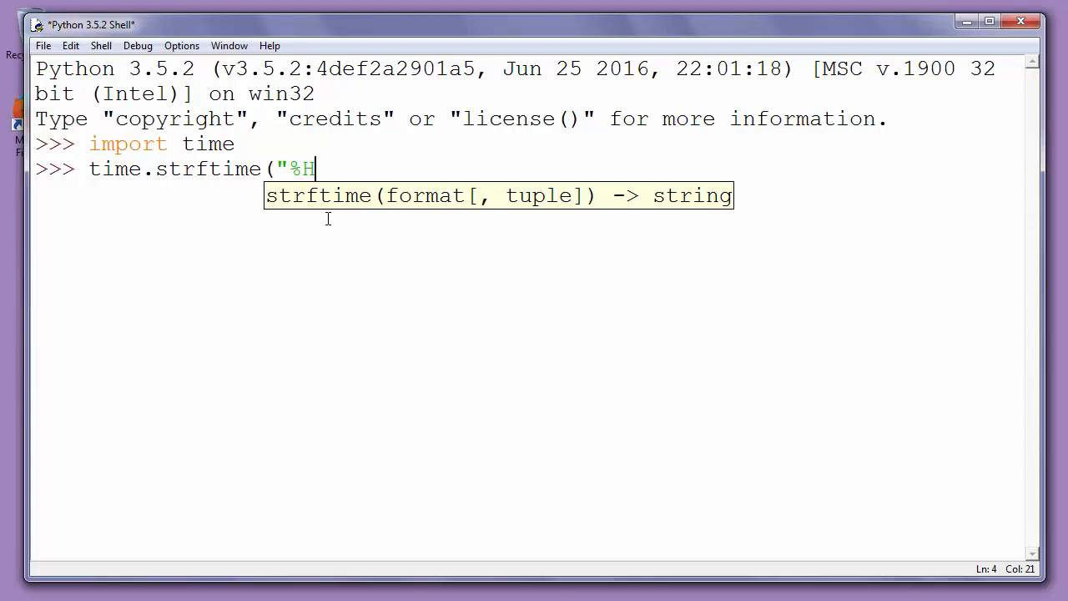
type(": ^")
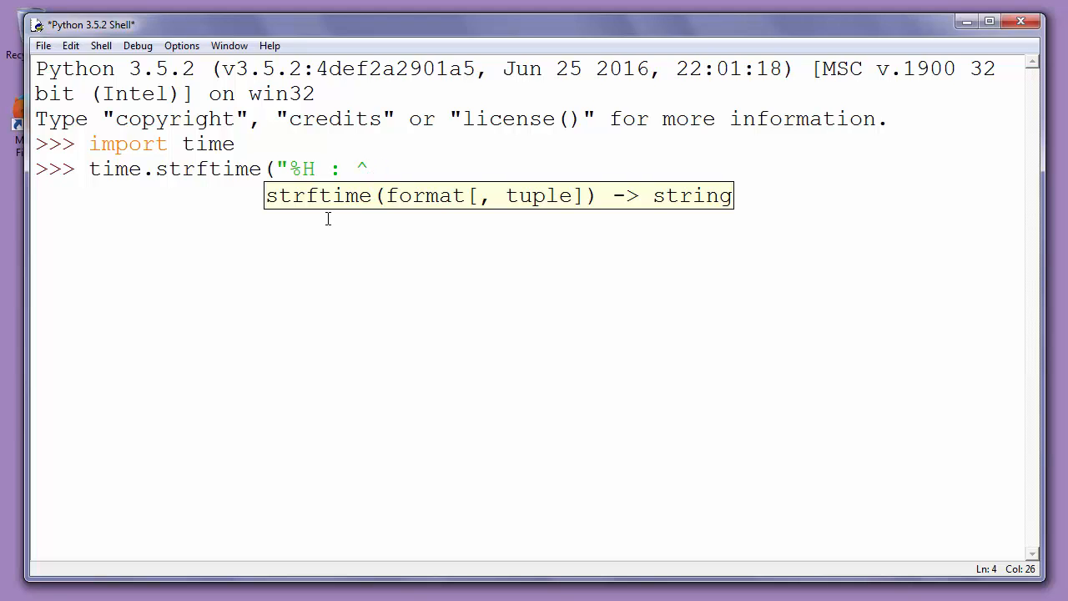
type("%")
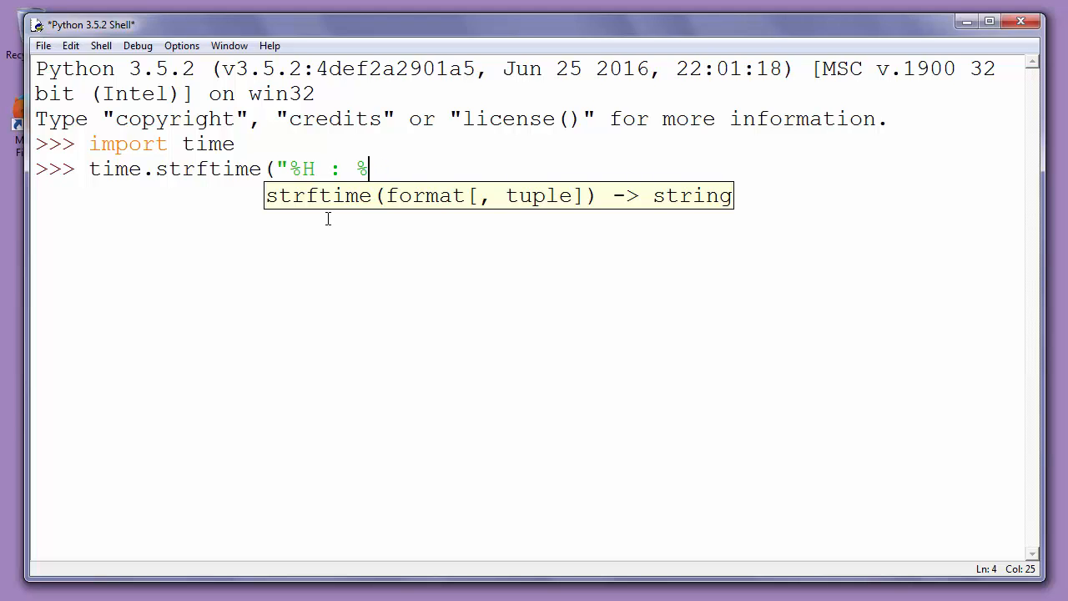
type("M")
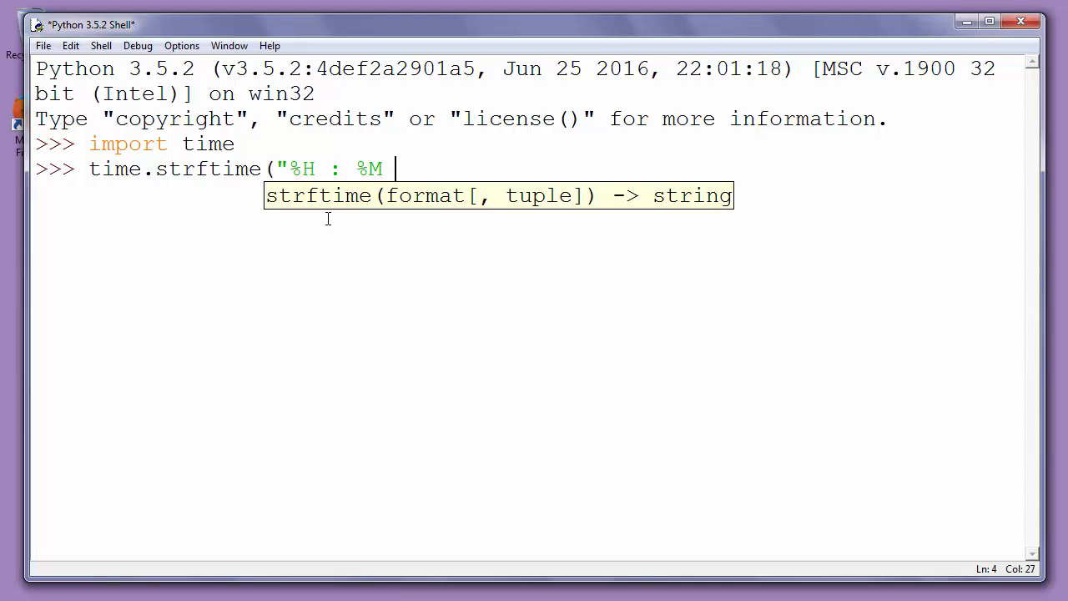
type(": %")
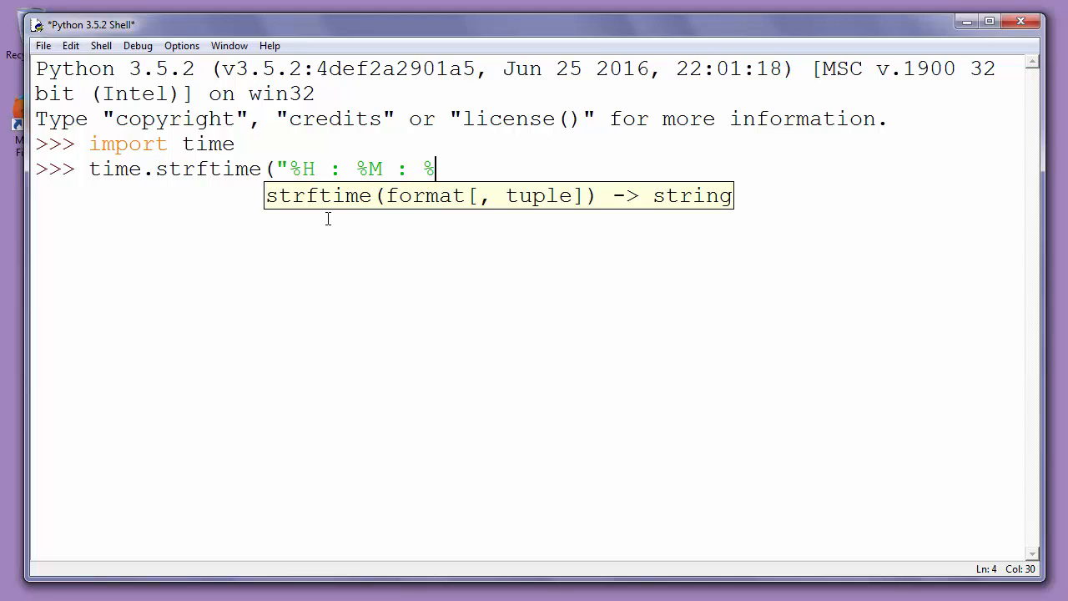
type("S\")")
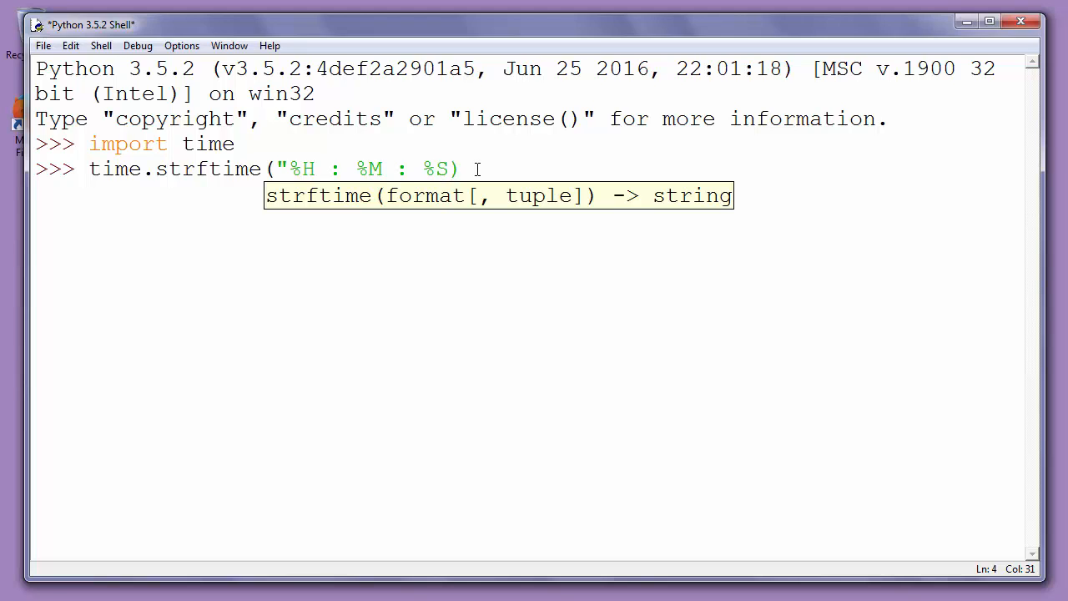
type("\")")
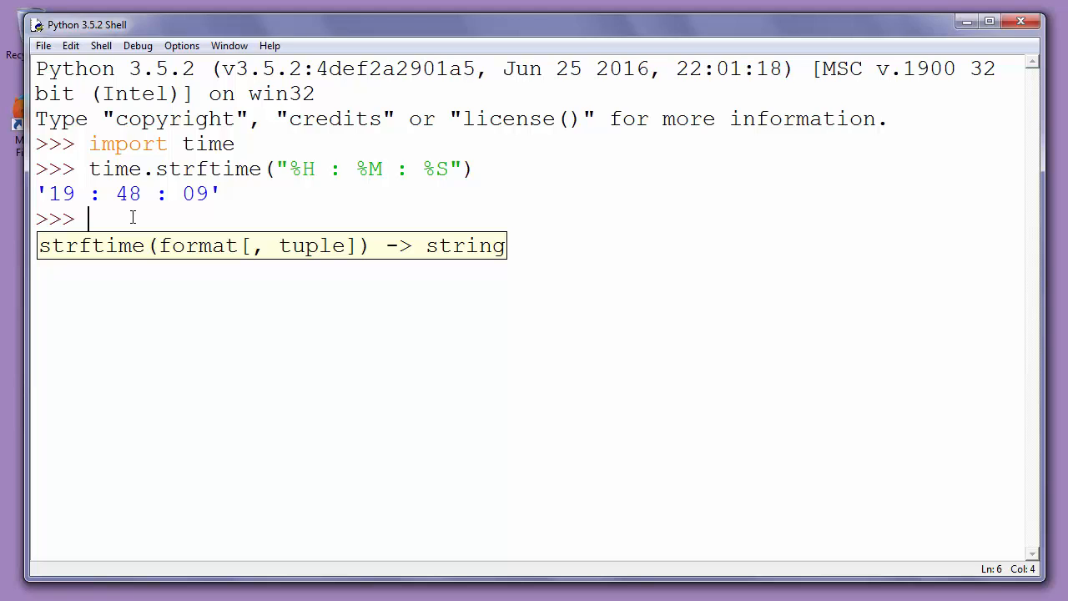
mouse_move(791, 445)
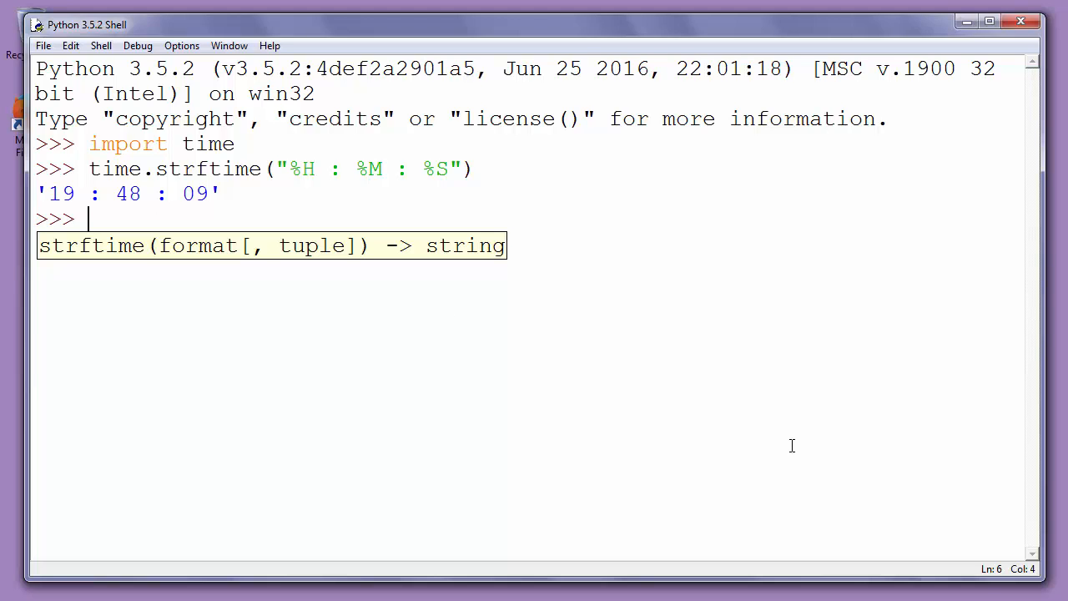
Run time.strftime("%I : %M : %S") to print the 12-hour time '07 : 48 : 56'.
type("time")
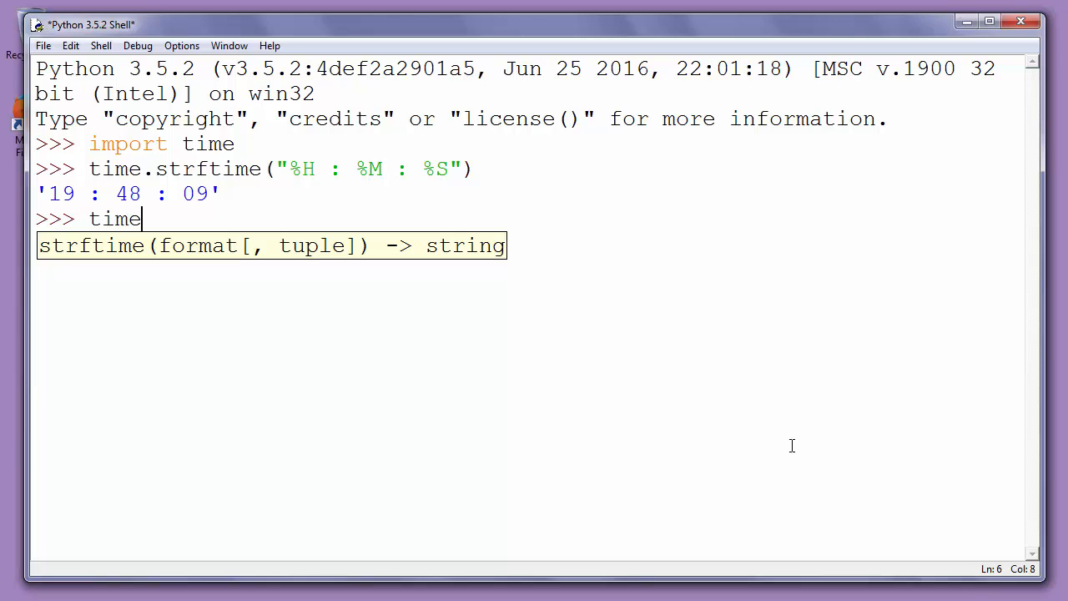
type(".str")
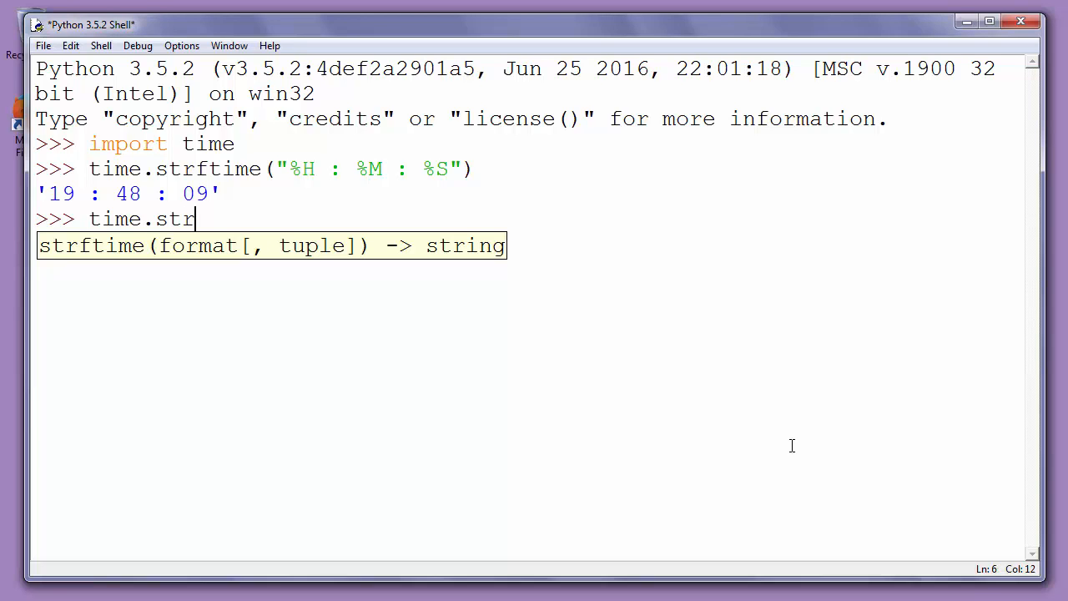
type("ftime(")
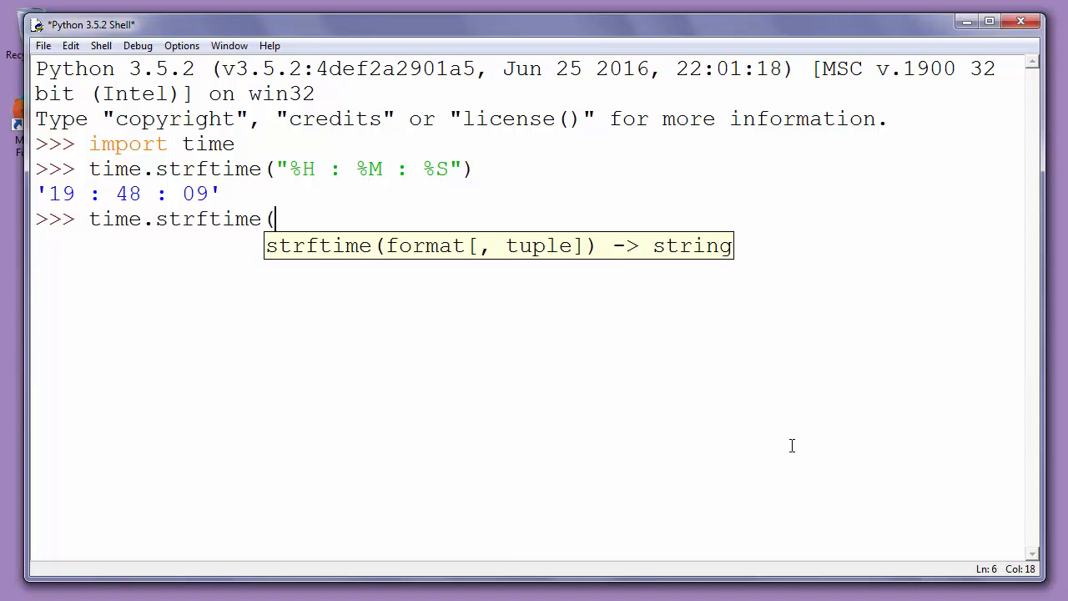
type("\"%")
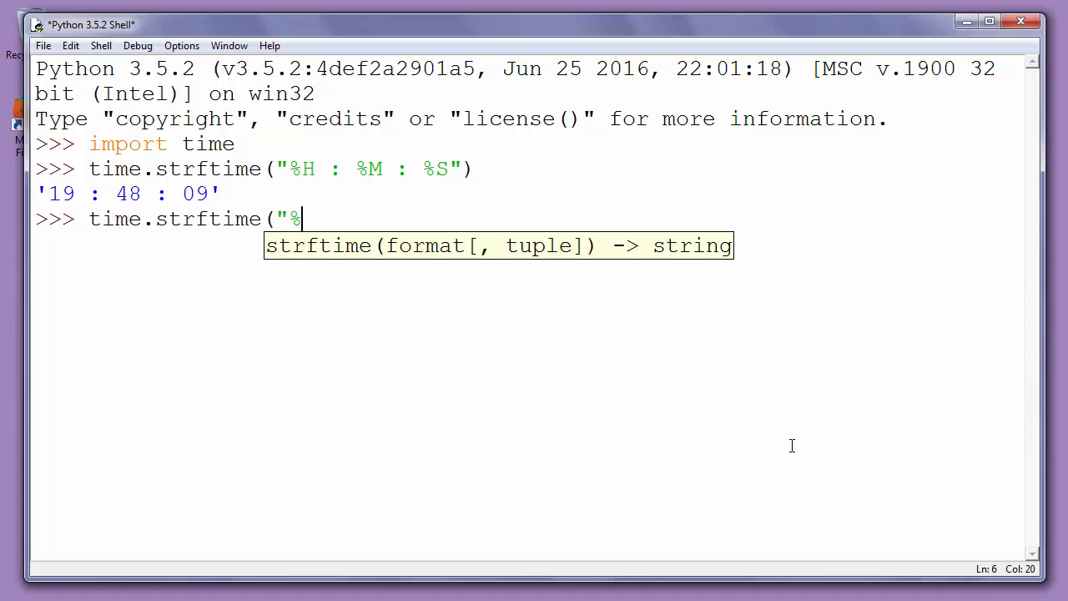
type("I")
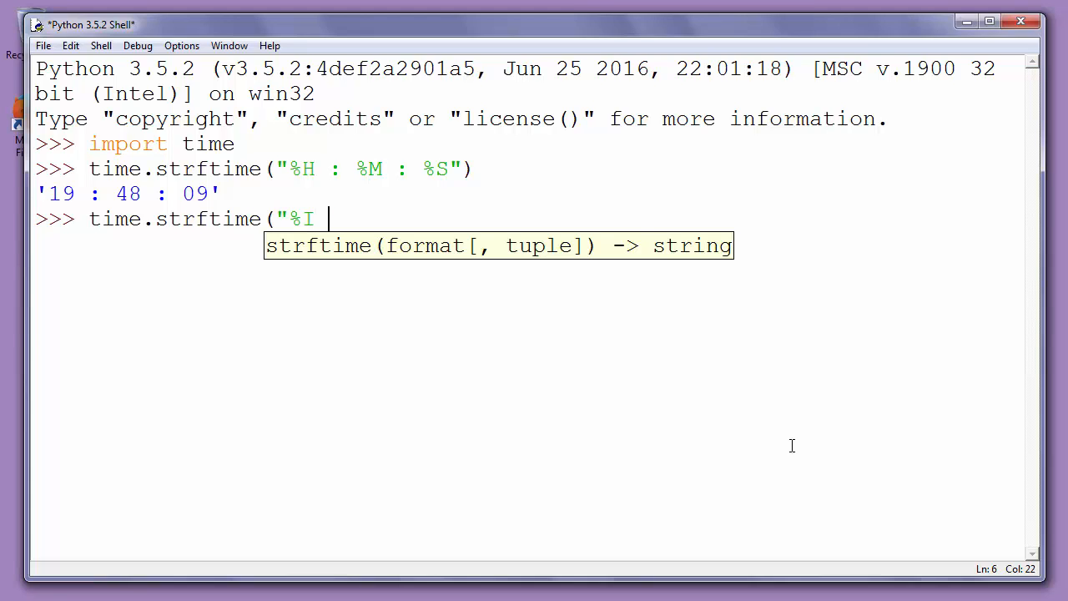
left_click_drag(317, 168, 450, 168)
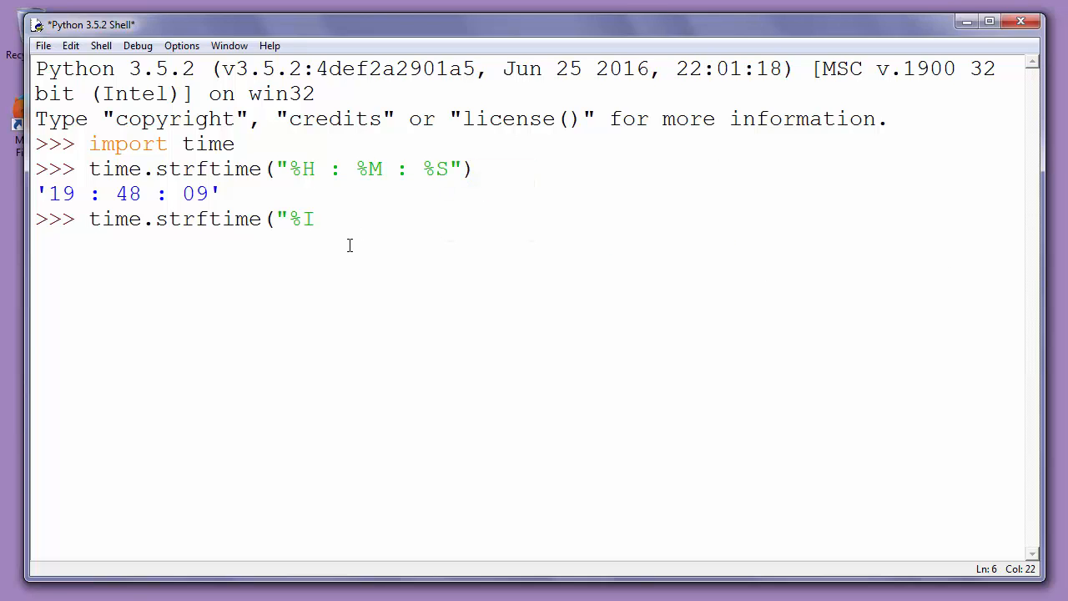
type(": %M : %S\")")
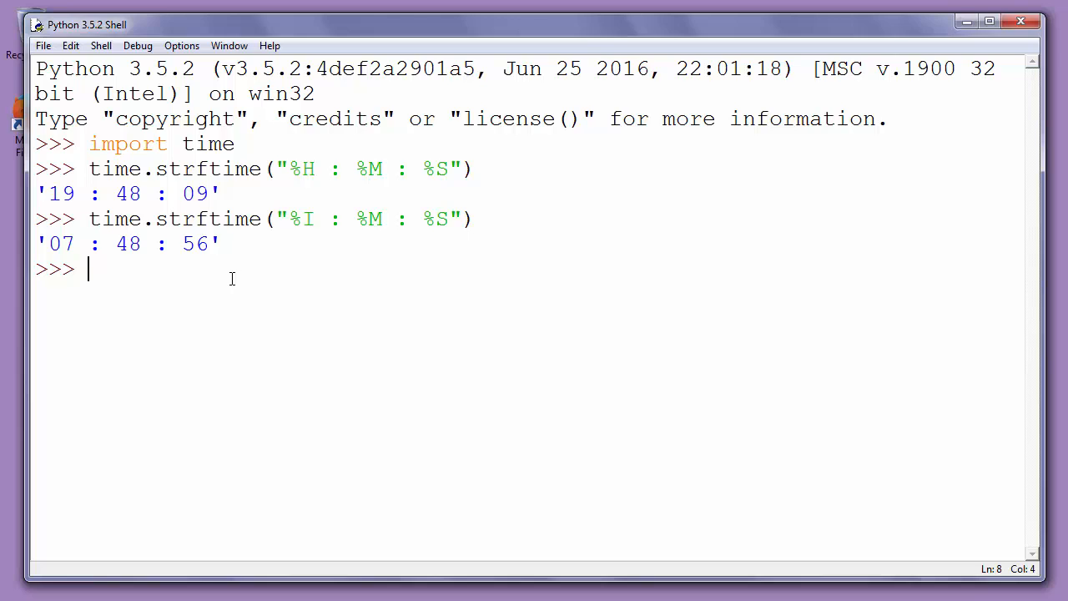
Recall the 12-hour strftime call and extend its format string to '%S %' without running it.
type("time.strftime(\"%I : %M : %S\")")
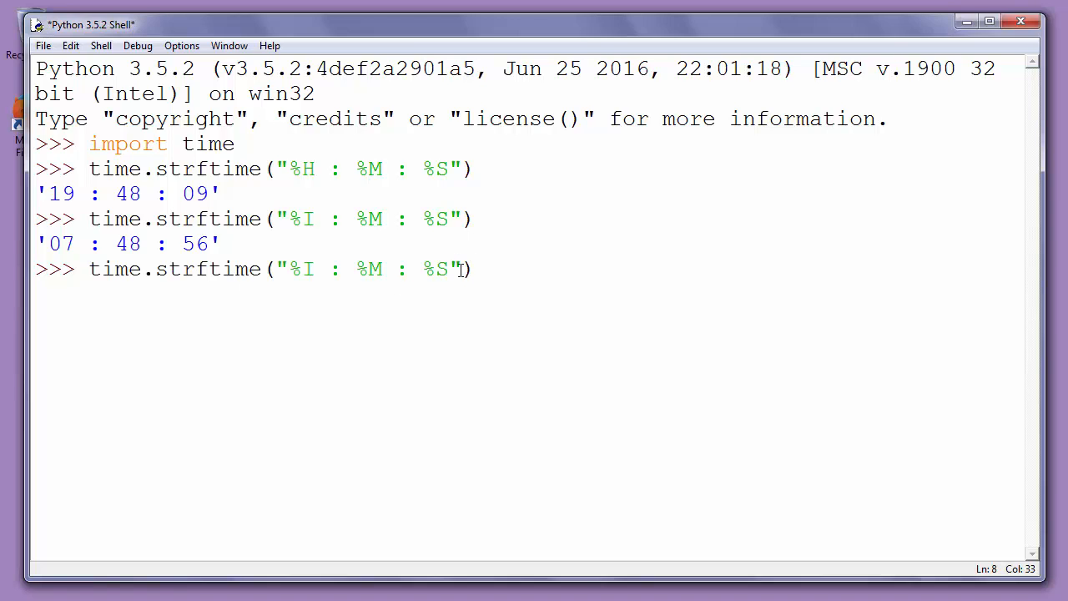
type("\" \"")
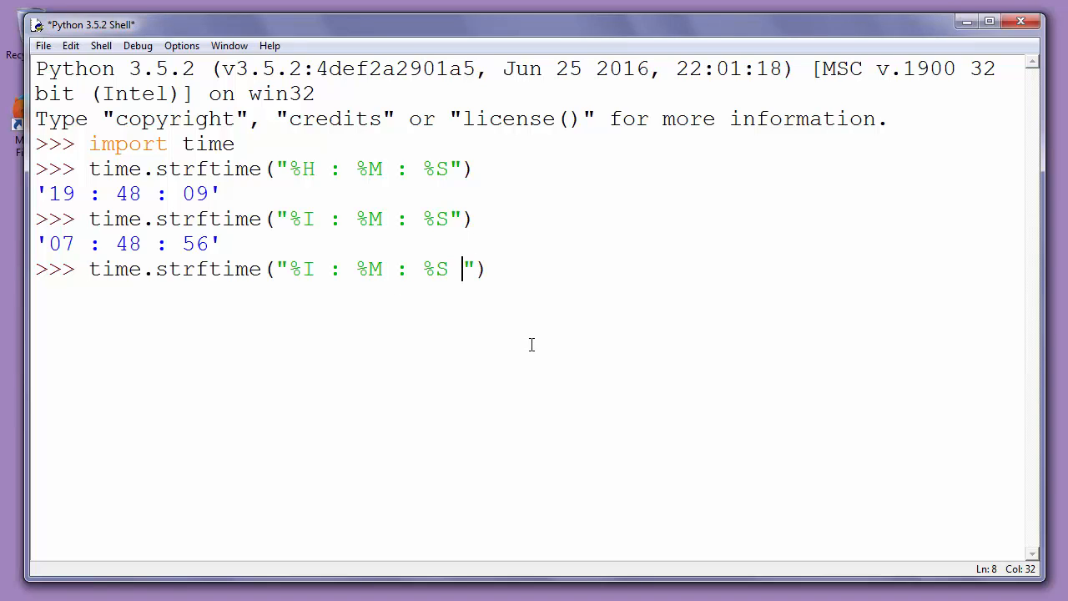
type("^p")
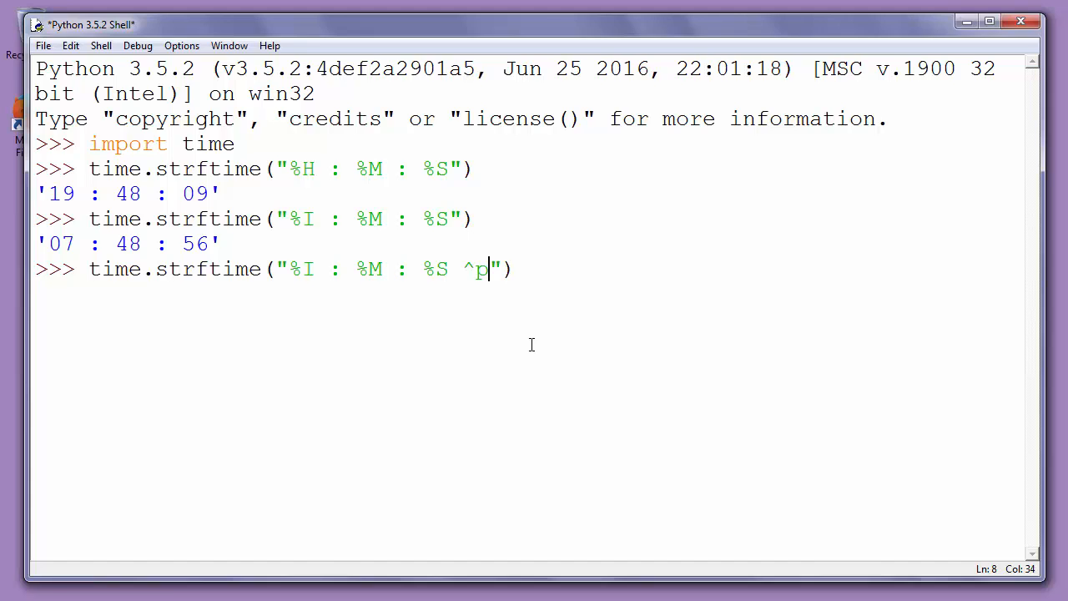
key("BackSpace")
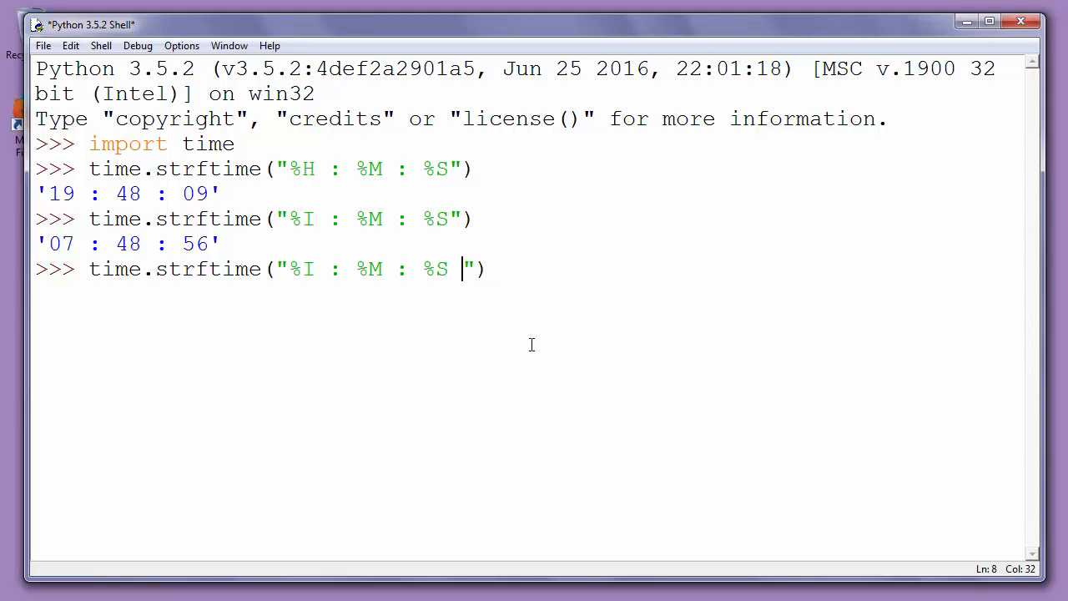
type("%")
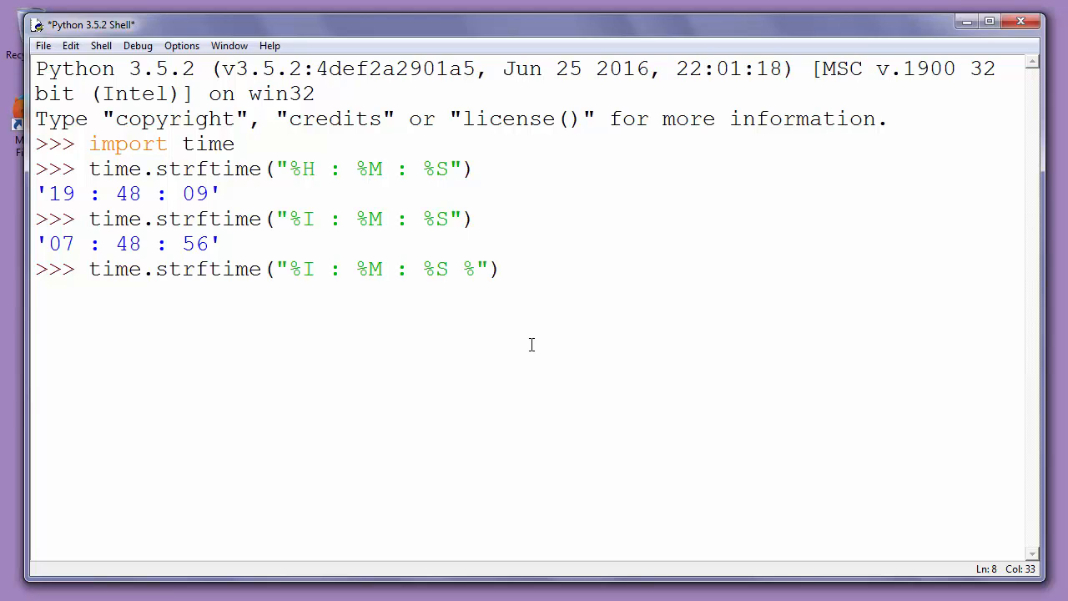